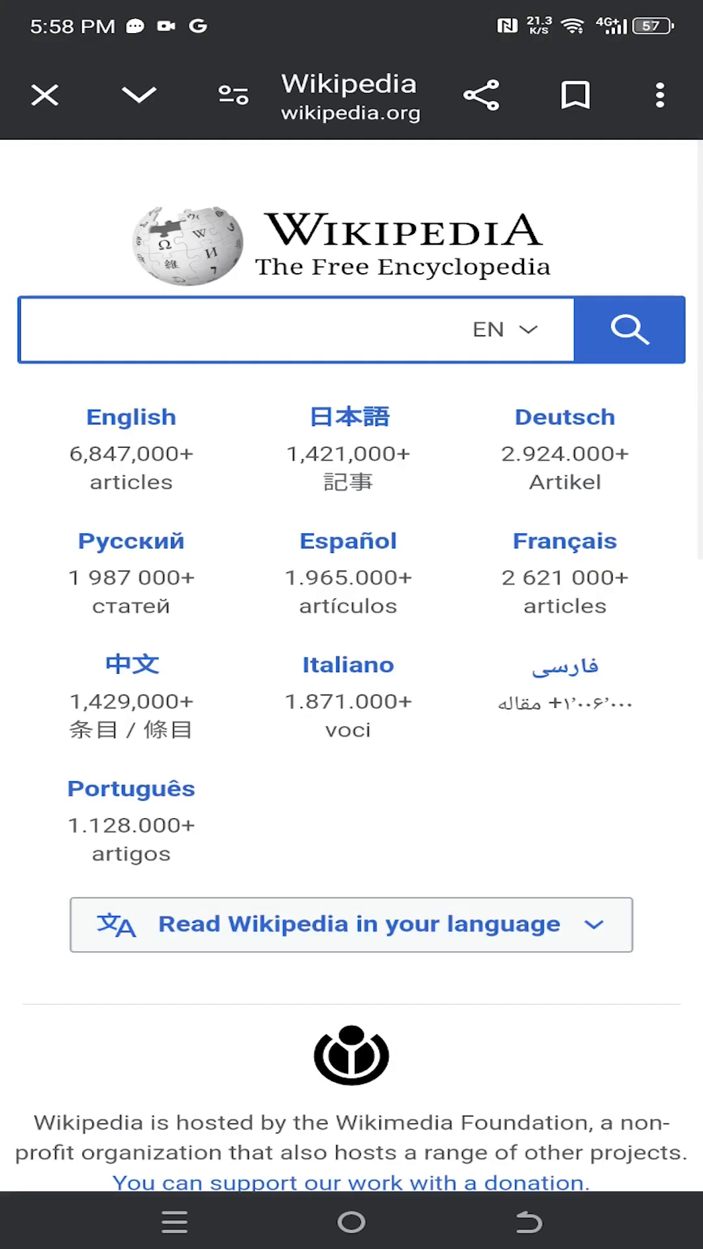
# Scroll down the Wikipedia homepage to the Wikimedia Foundation hosting note.
pyautogui.scroll(-3)
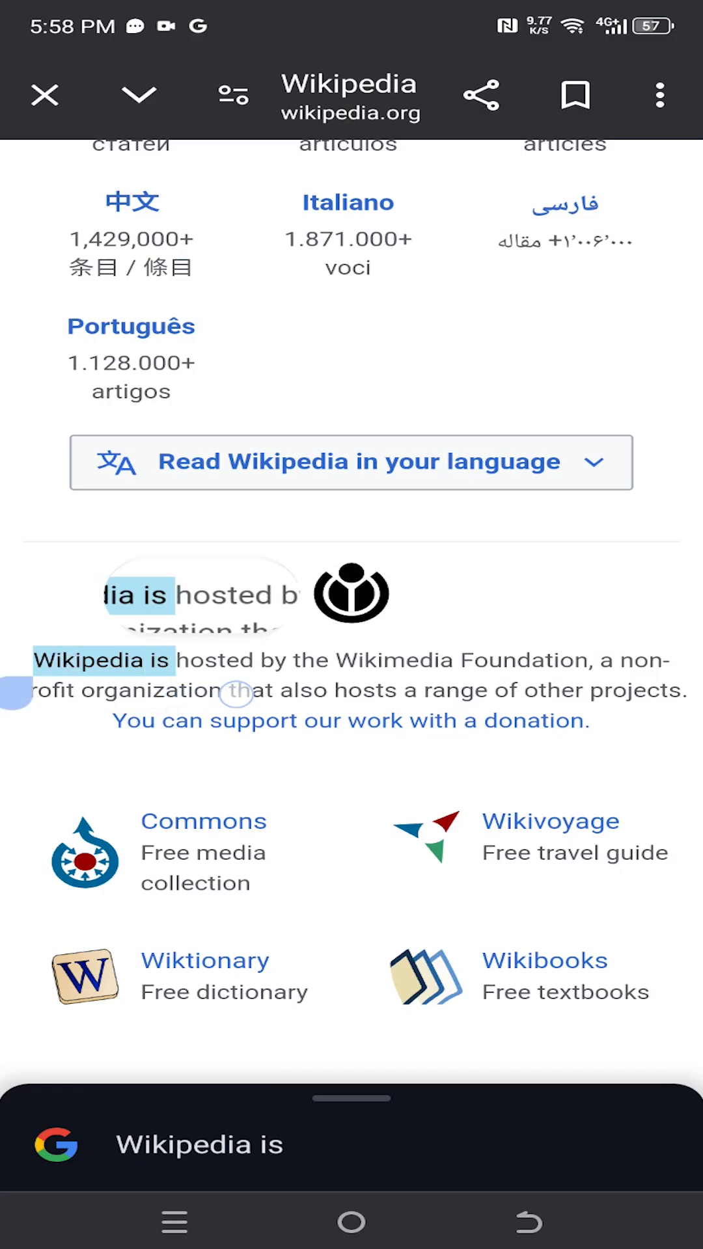
# Select and copy the whole Wikimedia hosting sentence, then create a new Notepad note.
pyautogui.moveTo(239, 693); pyautogui.dragTo(678, 702)
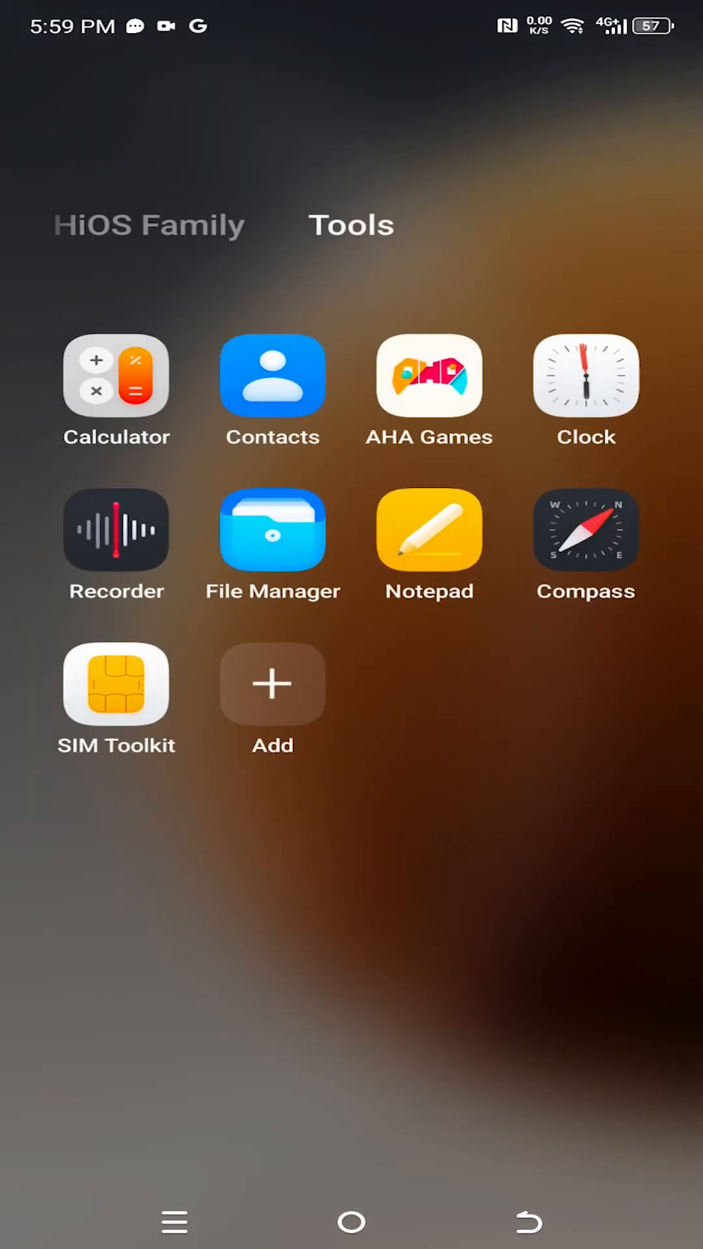
pyautogui.click(429, 529)
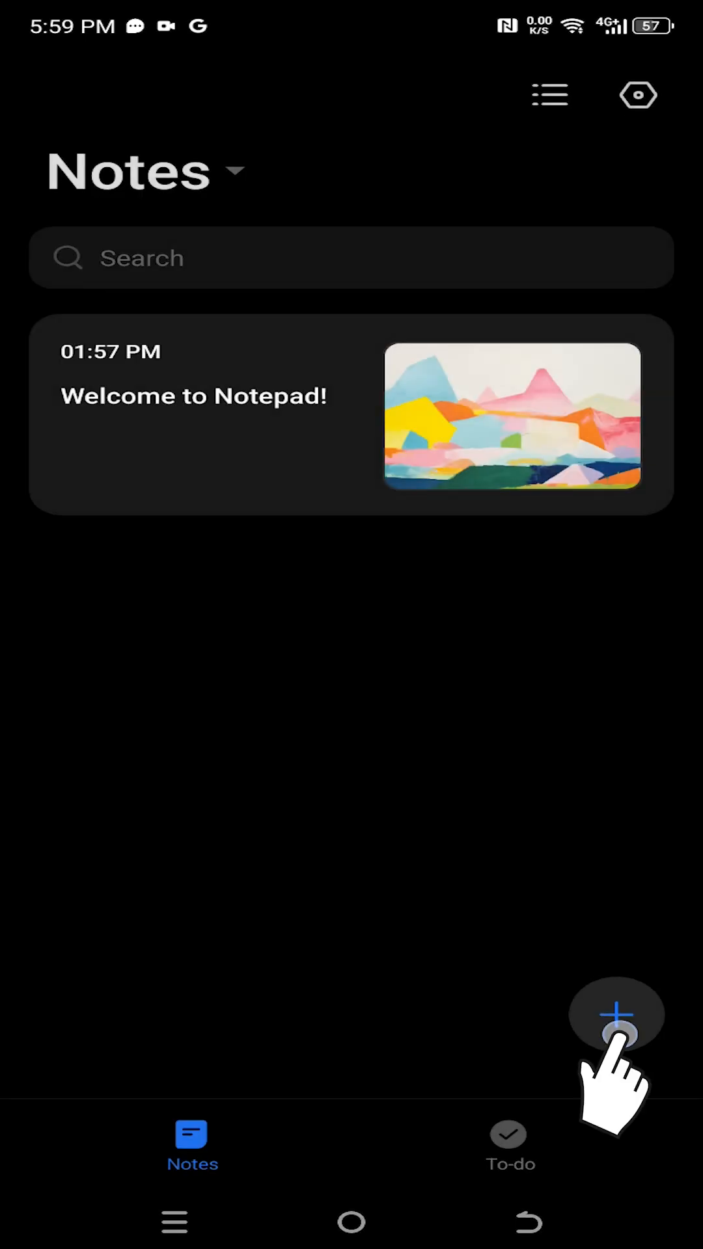
pyautogui.click(615, 1014)
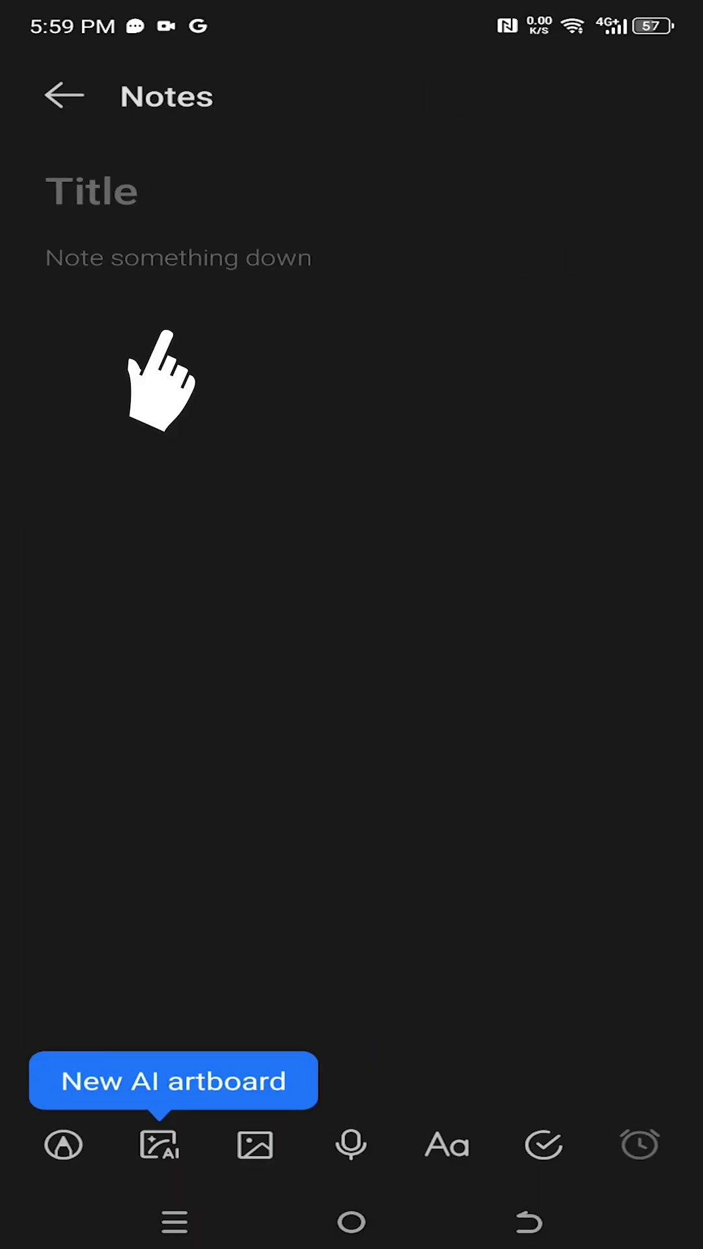
# Paste the copied Wikimedia Foundation sentence into the new note's body.
pyautogui.click(179, 258)
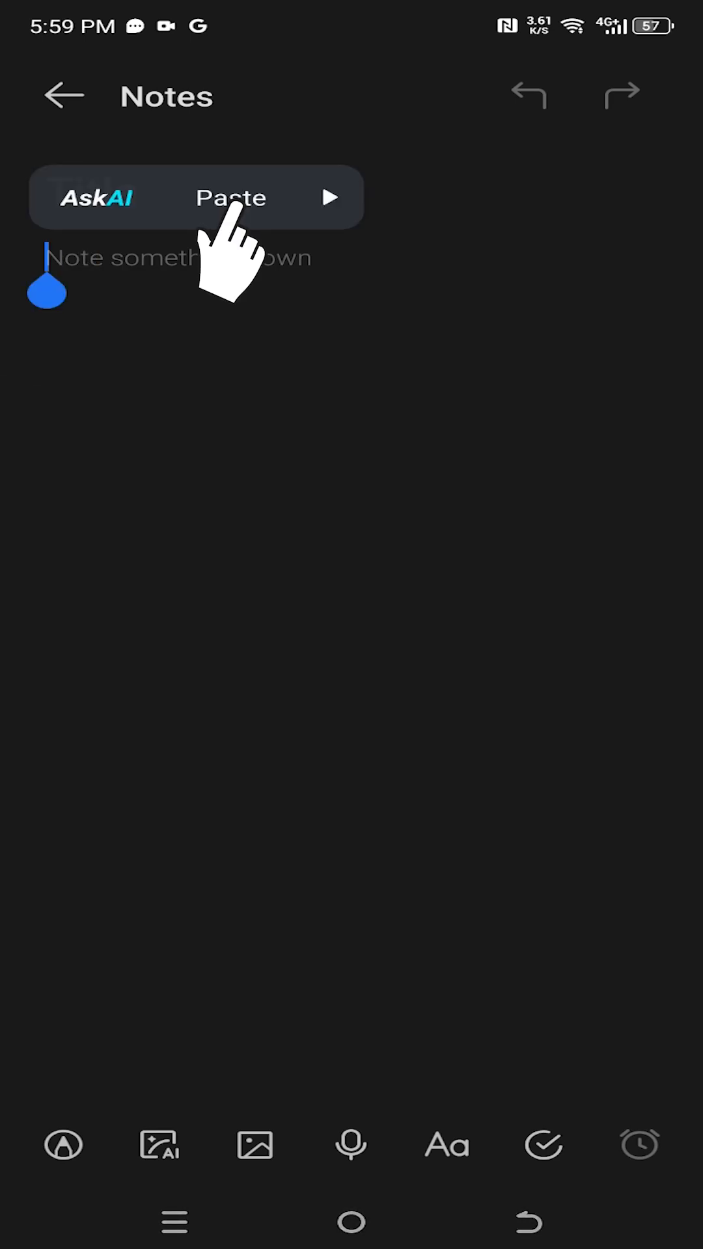
pyautogui.click(230, 198)
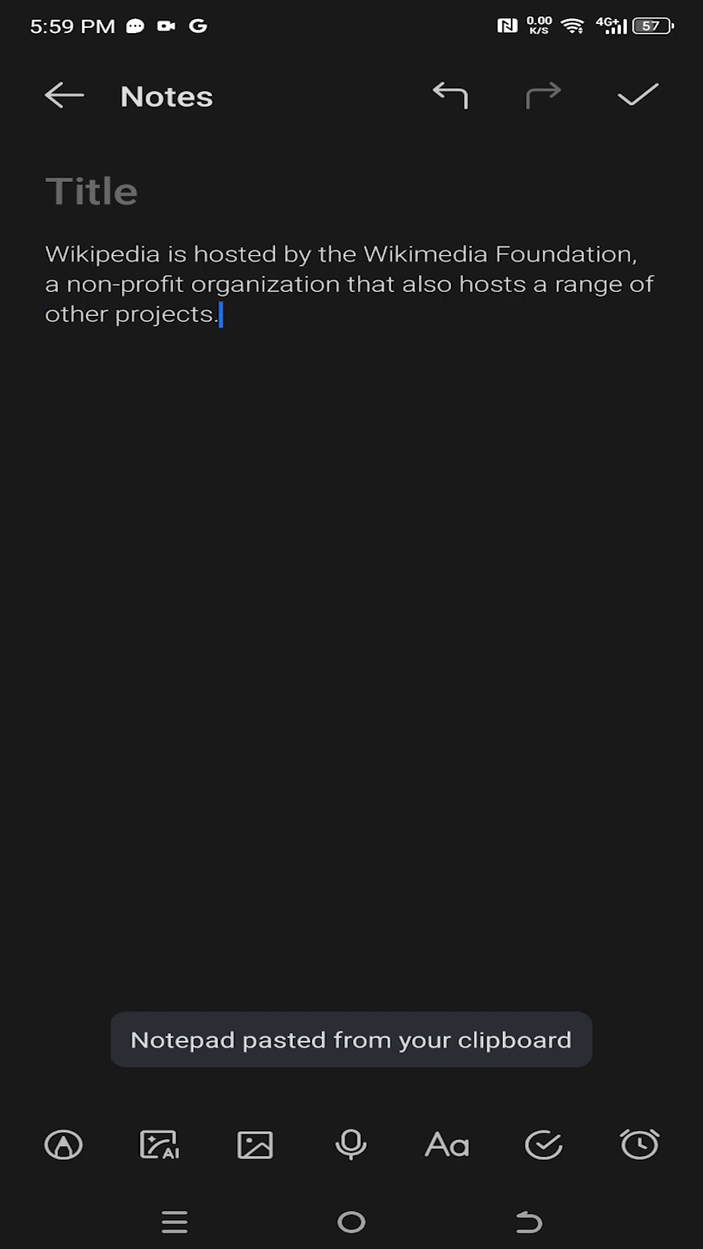